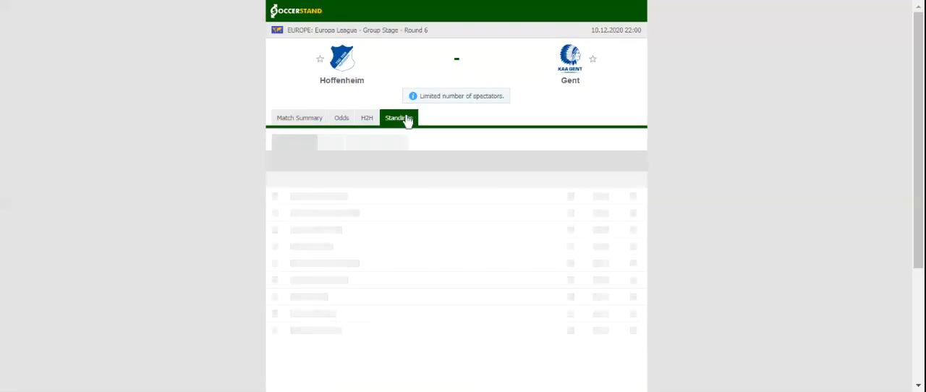
Show the Group L standings with Hoffenheim first and Gent fourth.
click(398, 118)
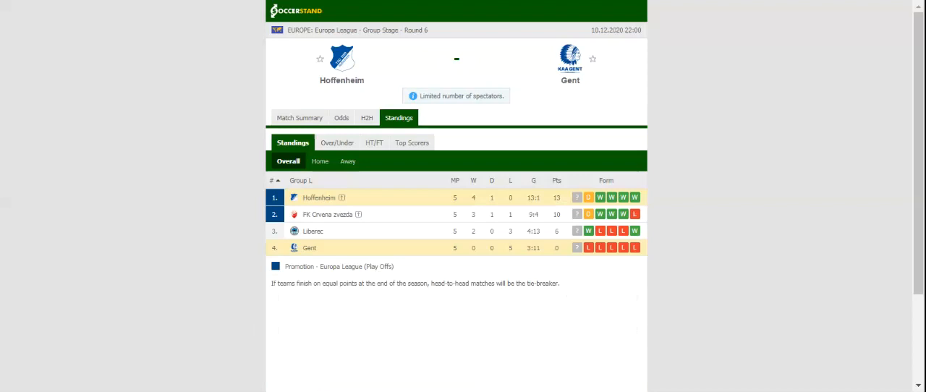
mouse_move(369, 119)
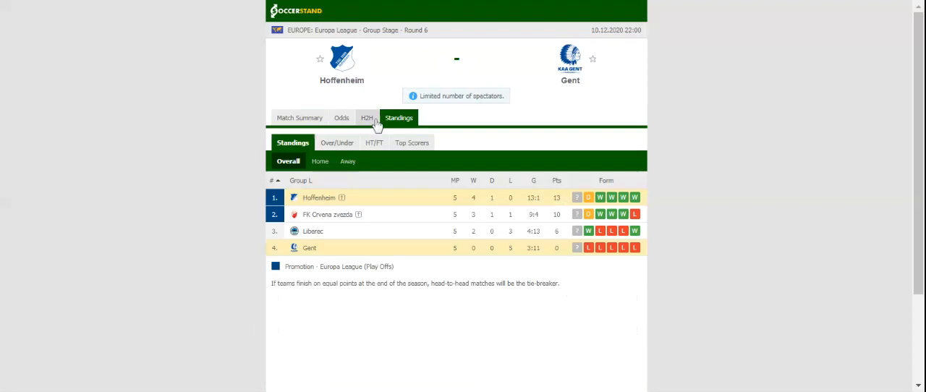
Switch to the H2H view listing Hoffenheim's and Gent's recent results.
click(368, 117)
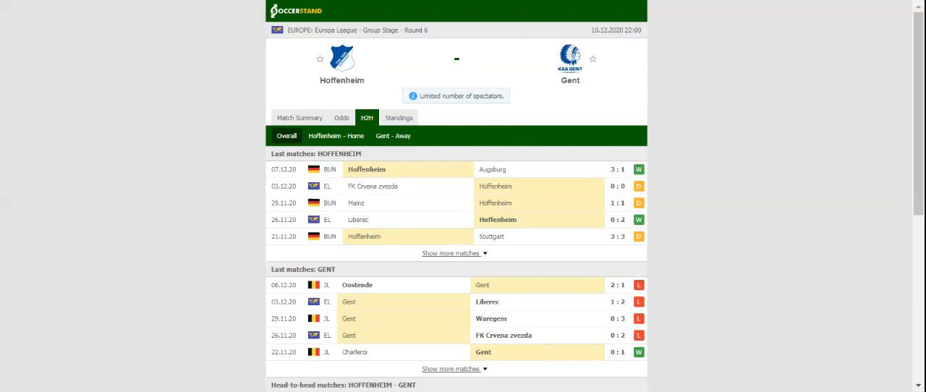
mouse_move(310, 20)
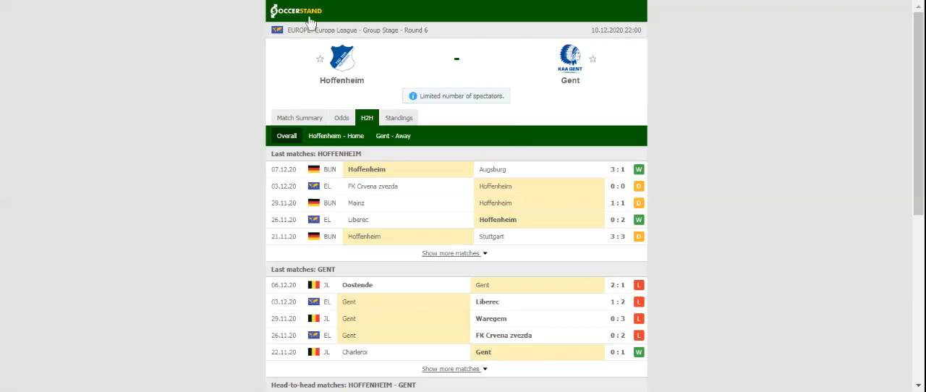